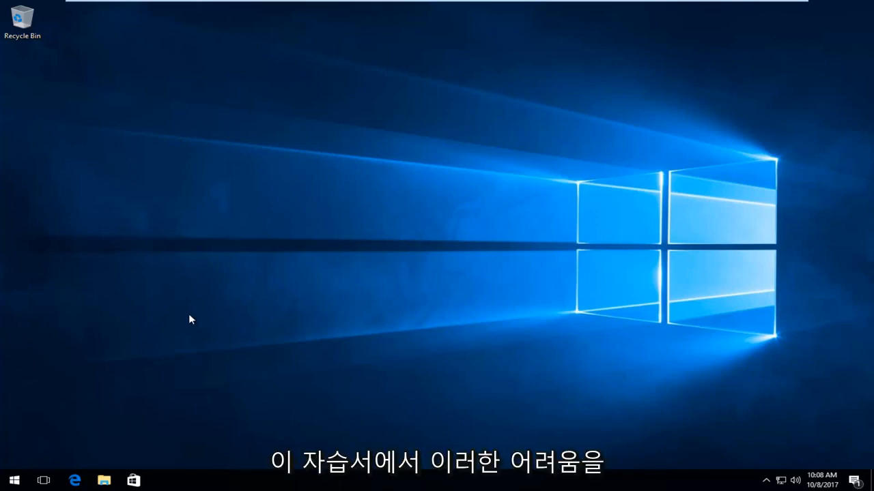
{"action": "mouse_move", "coordinate": [475, 278]}
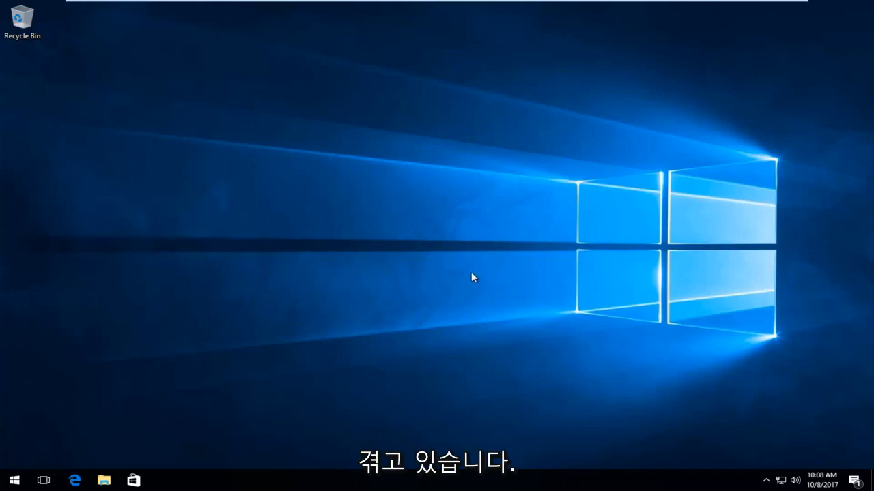
{"action": "mouse_move", "coordinate": [346, 300]}
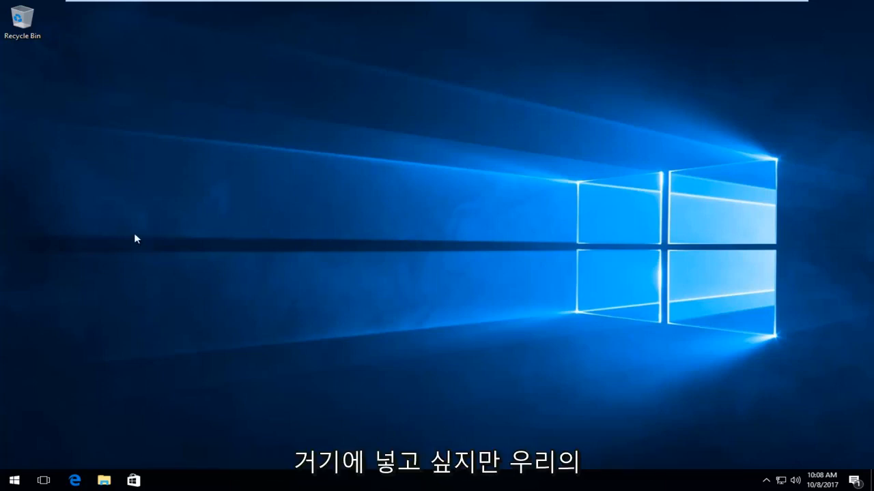
{"action": "mouse_move", "coordinate": [233, 284]}
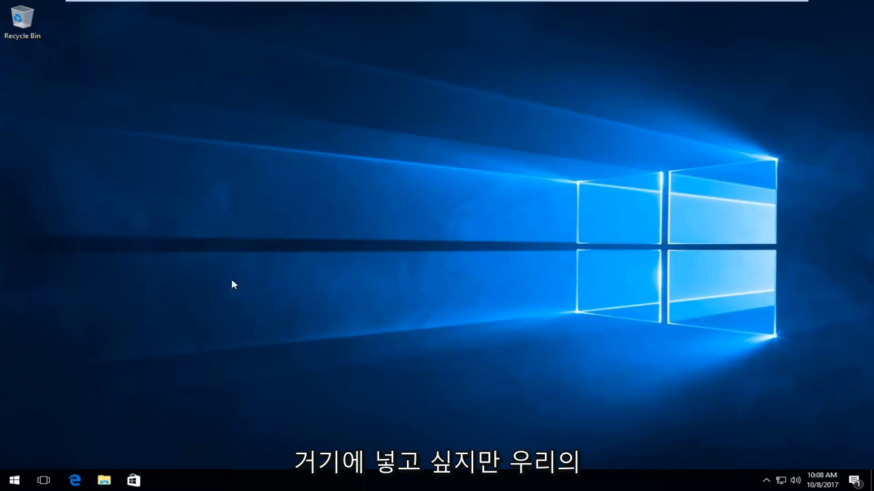
{"action": "mouse_move", "coordinate": [267, 271]}
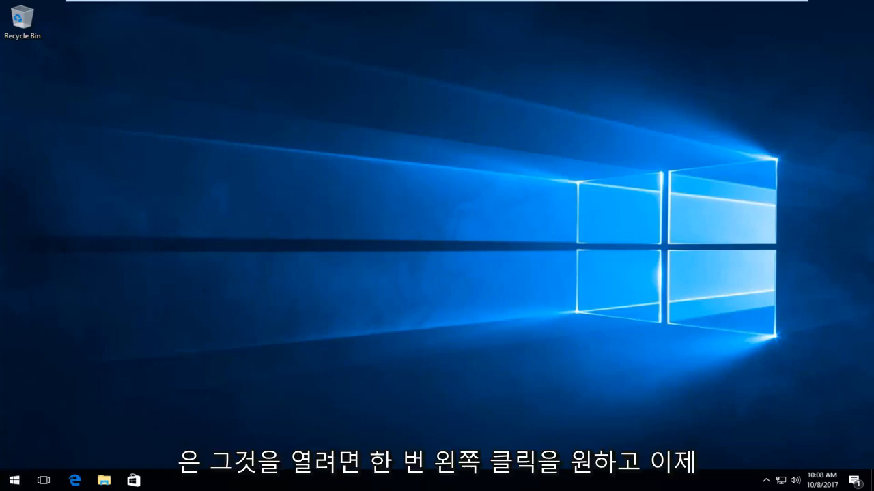
- Search the Start menu for "control panel"
{"action": "left_click", "coordinate": [14, 480]}
{"action": "type", "text": "c"}
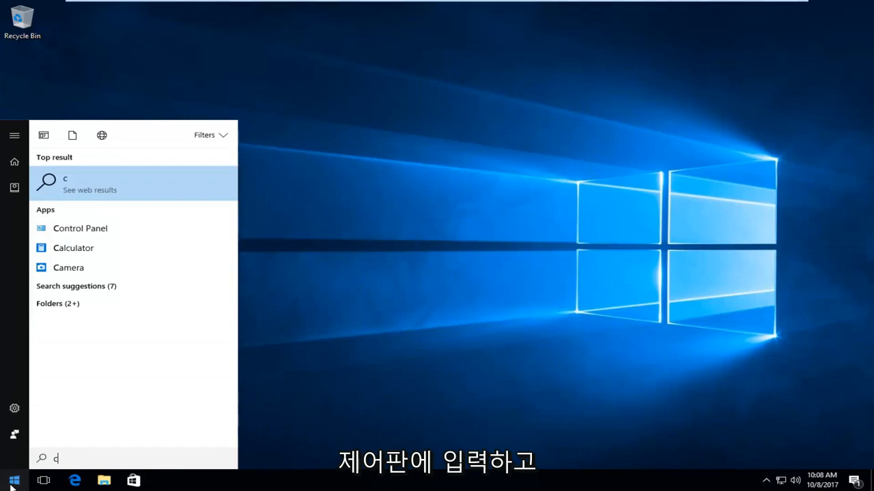
{"action": "type", "text": "ontrol panel"}
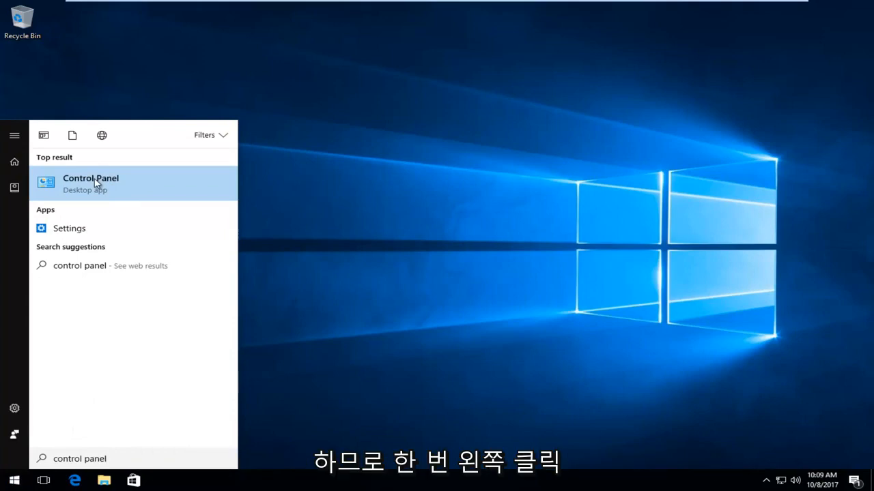
- Launch Control Panel and switch View by to Large icons
{"action": "left_click", "coordinate": [90, 183]}
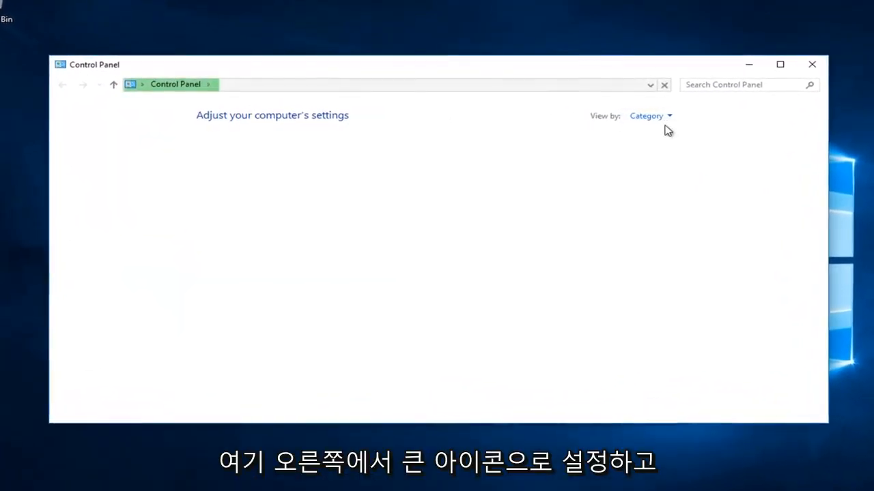
{"action": "left_click", "coordinate": [649, 115]}
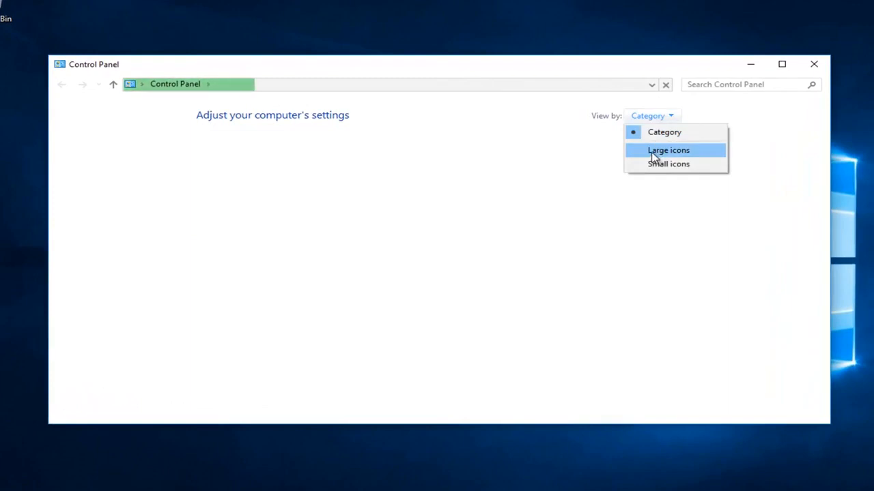
{"action": "left_click", "coordinate": [667, 150]}
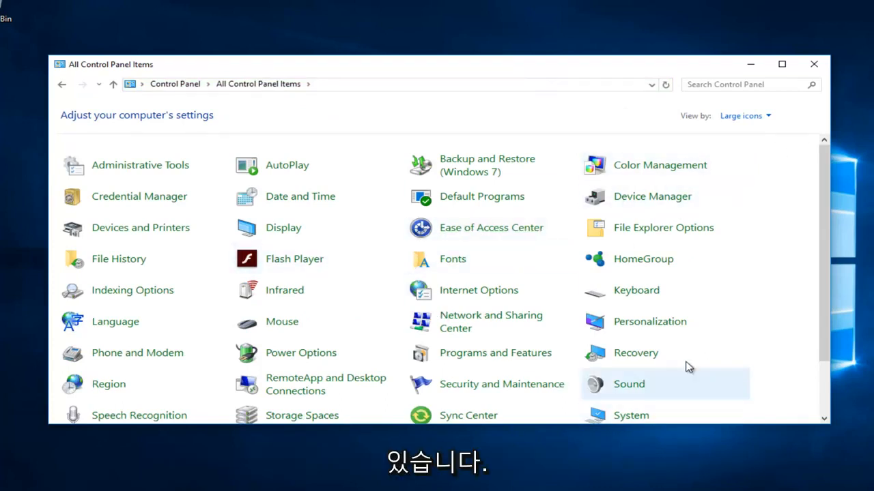
{"action": "mouse_move", "coordinate": [635, 353]}
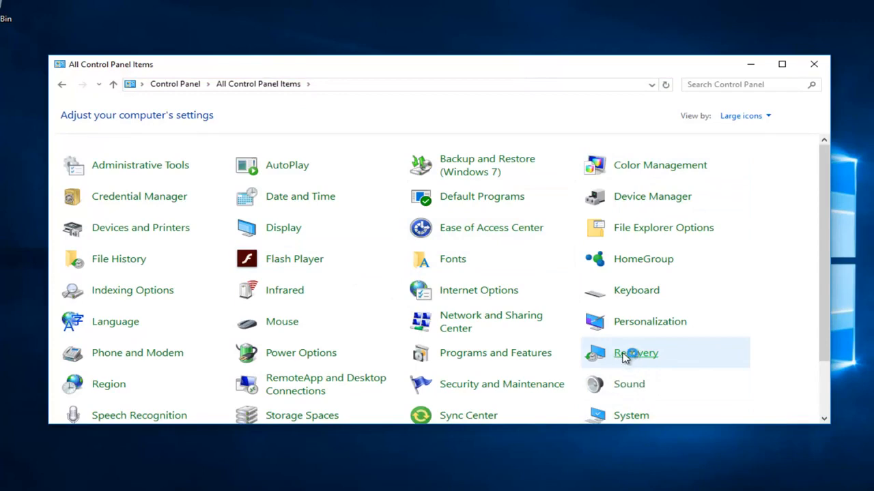
- Open Recovery from All Control Panel Items
{"action": "left_click", "coordinate": [635, 353]}
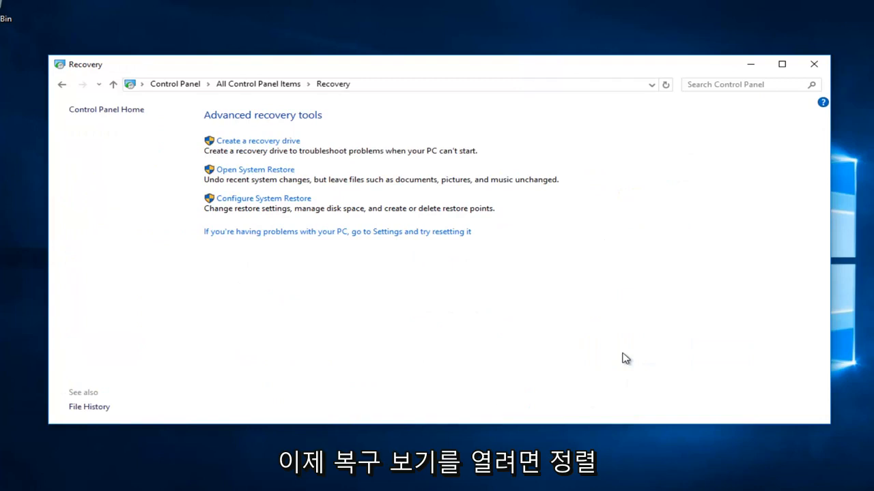
{"action": "mouse_move", "coordinate": [303, 152]}
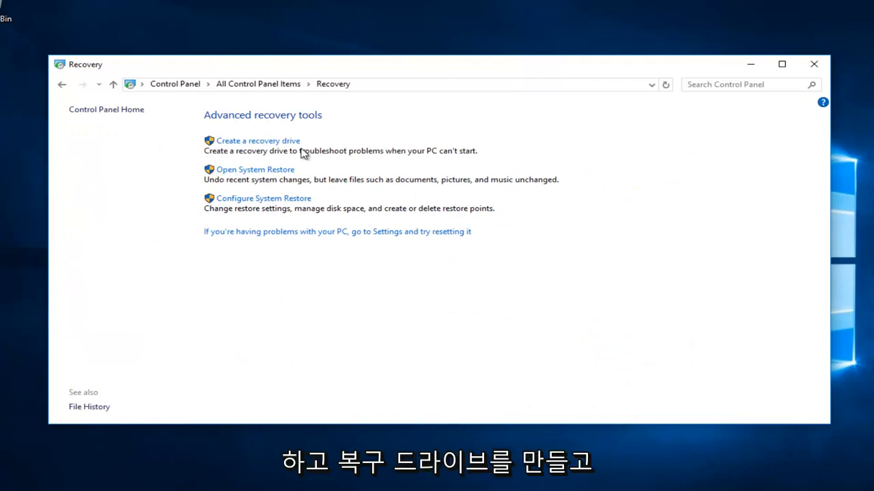
{"action": "mouse_move", "coordinate": [234, 161]}
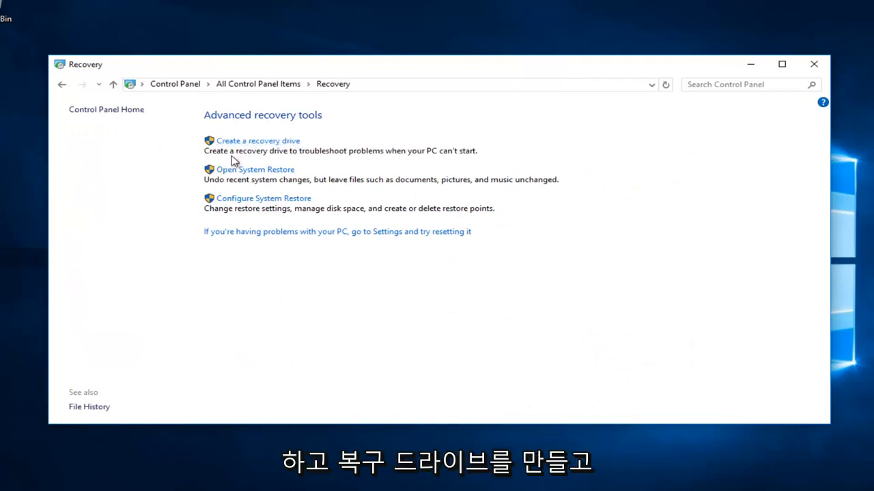
{"action": "mouse_move", "coordinate": [365, 162]}
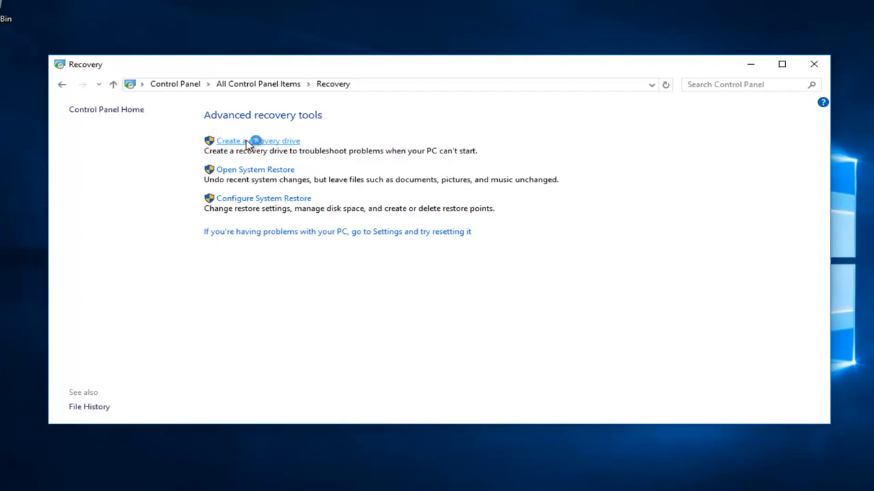
- Start Create a recovery drive and approve the User Account Control prompt
{"action": "left_click", "coordinate": [257, 141]}
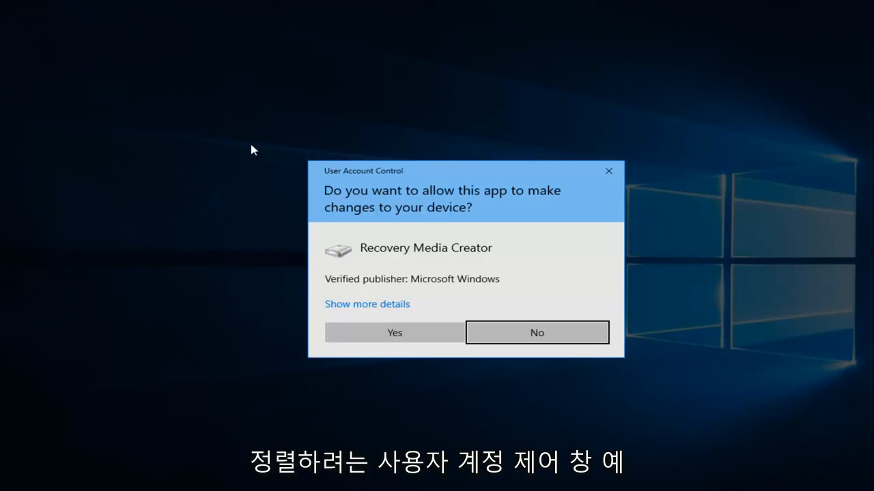
{"action": "mouse_move", "coordinate": [354, 279]}
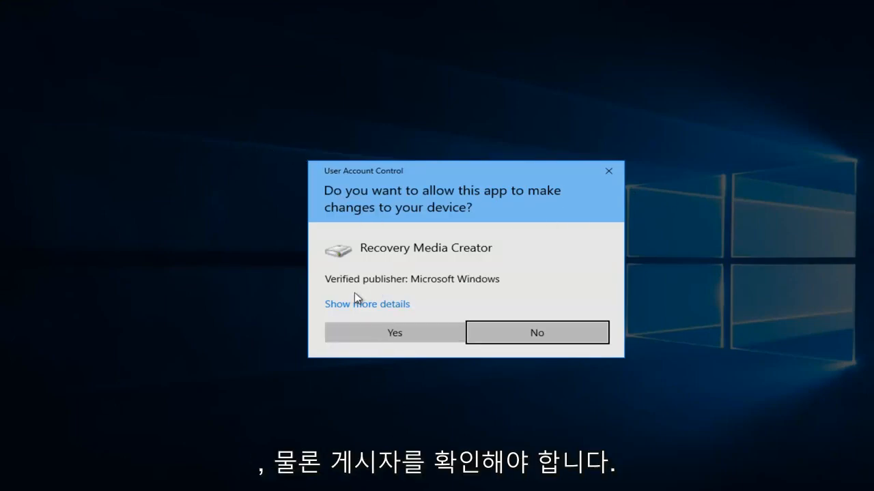
{"action": "left_click", "coordinate": [394, 332]}
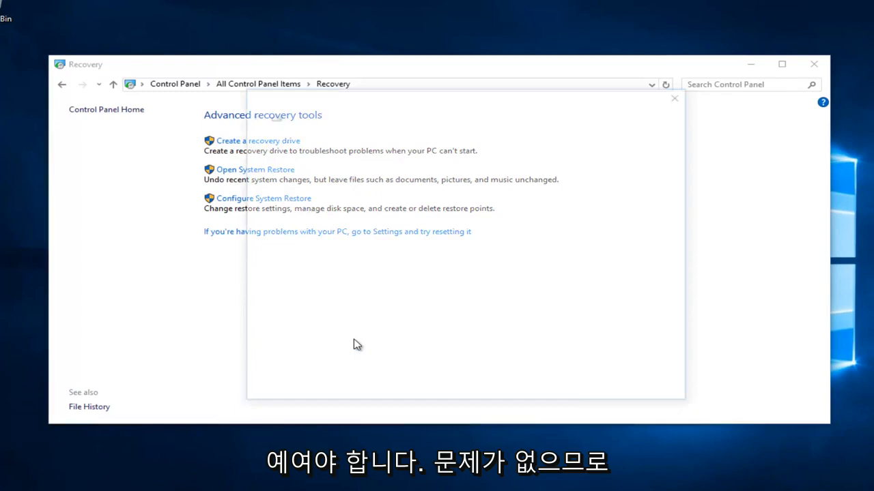
- Keep 'Back up system files to the recovery drive' checked and continue past the intro page
{"action": "left_click", "coordinate": [257, 140]}
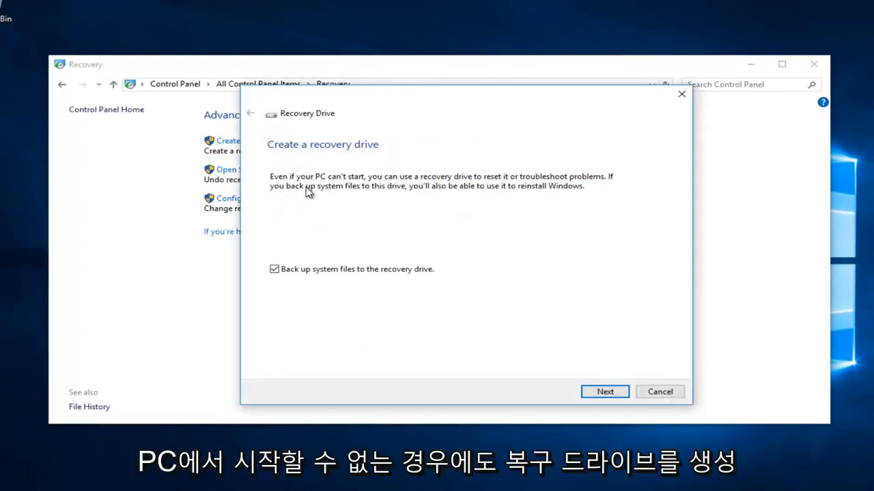
{"action": "mouse_move", "coordinate": [325, 189]}
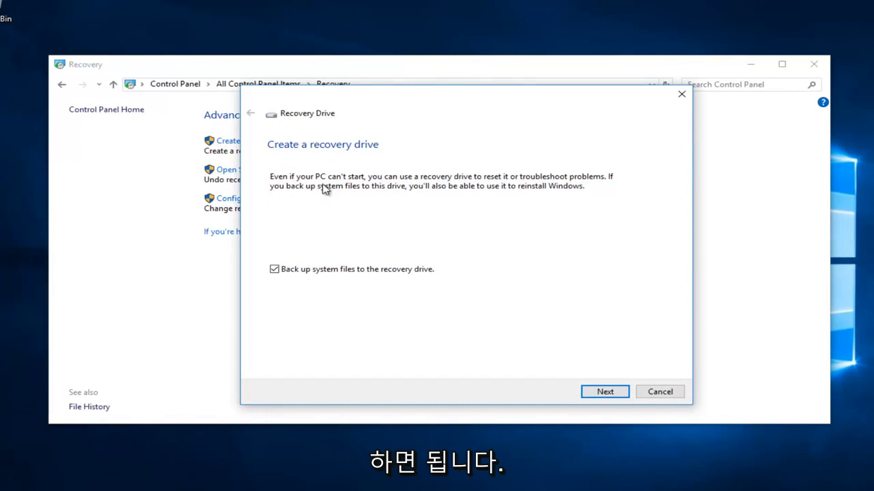
{"action": "mouse_move", "coordinate": [380, 183]}
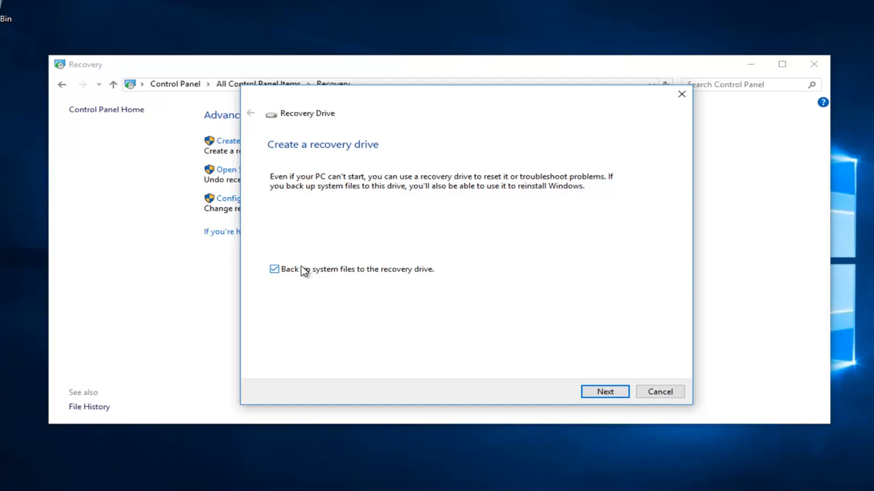
{"action": "mouse_move", "coordinate": [381, 209]}
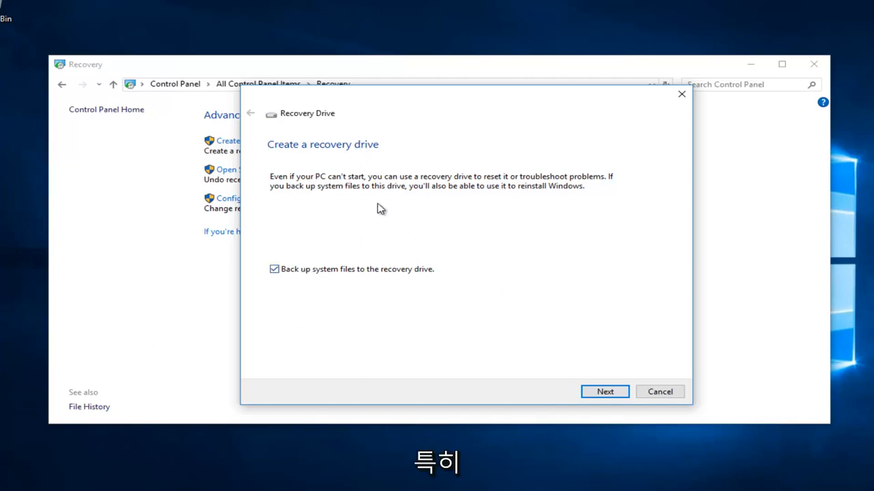
{"action": "mouse_move", "coordinate": [334, 159]}
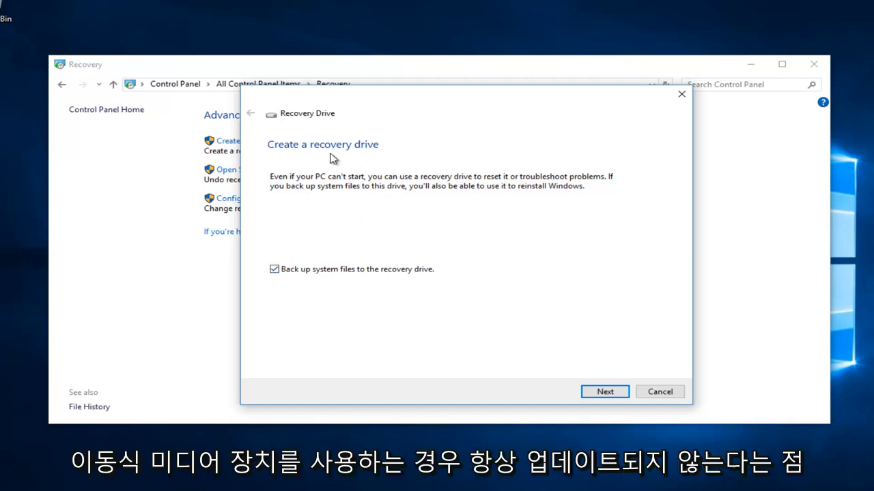
{"action": "mouse_move", "coordinate": [478, 161]}
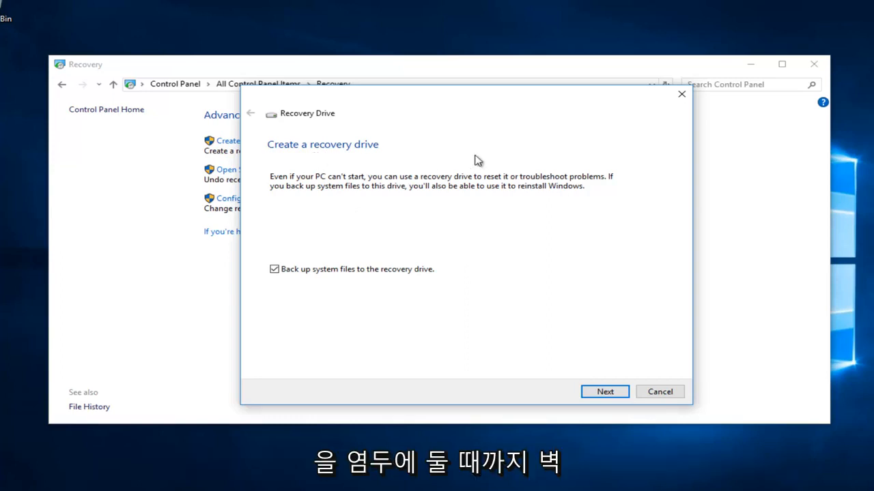
{"action": "mouse_move", "coordinate": [553, 263]}
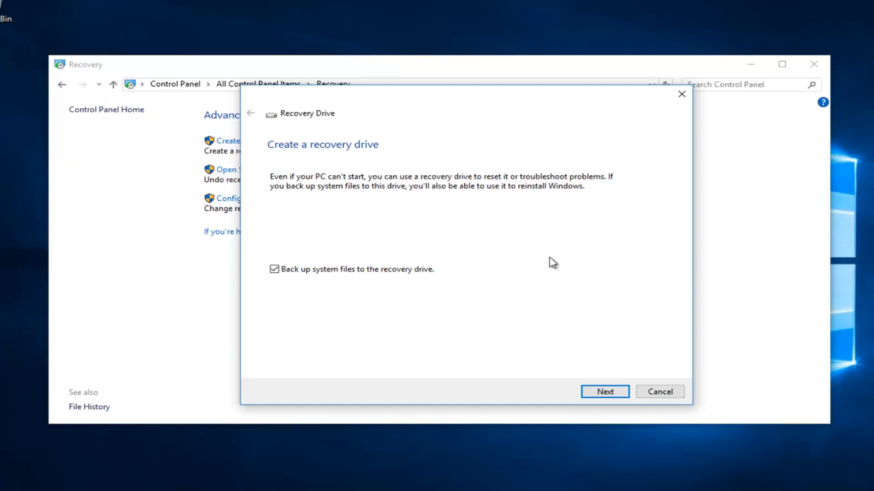
{"action": "mouse_move", "coordinate": [329, 246]}
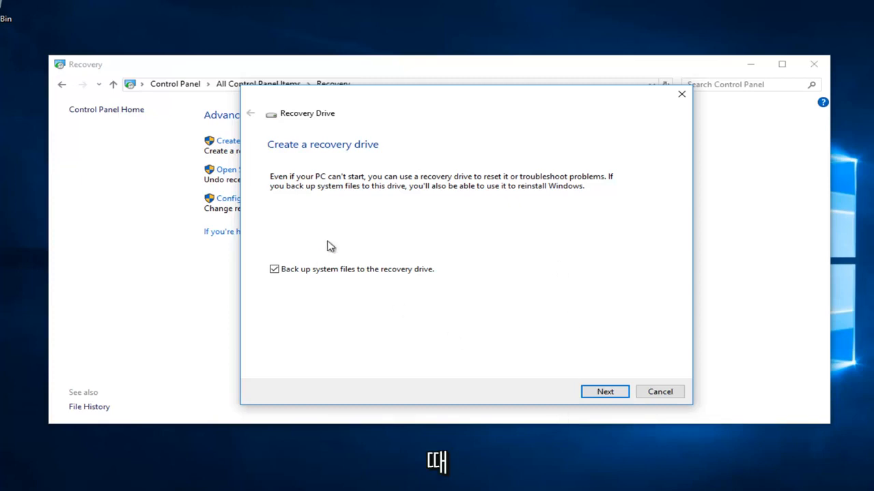
{"action": "mouse_move", "coordinate": [527, 313]}
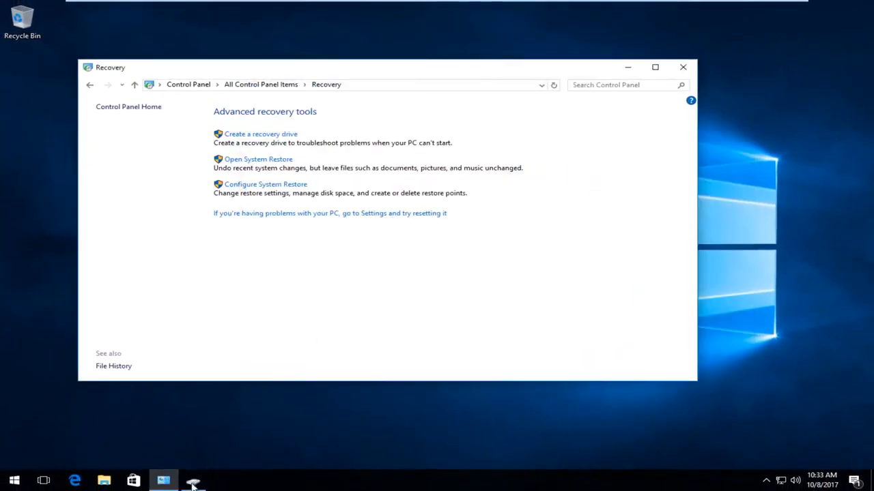
- Cancel the wizard at the 512 MB USB flash drive step
{"action": "left_click", "coordinate": [260, 134]}
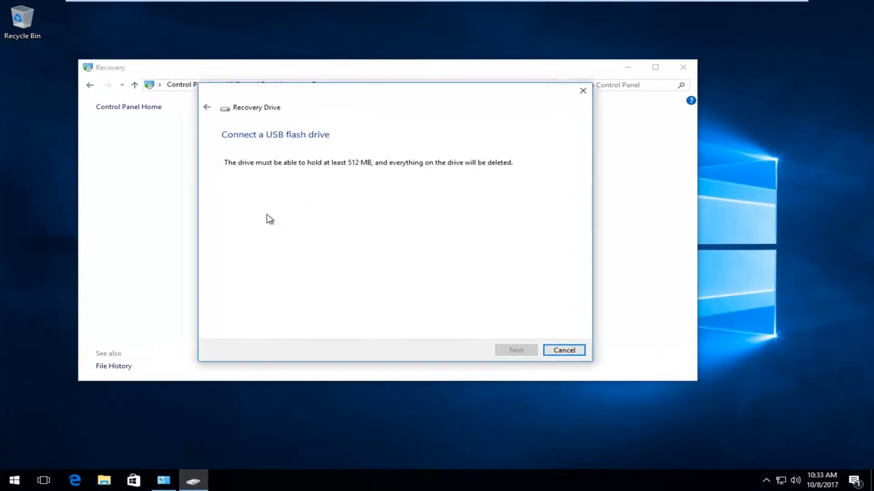
{"action": "mouse_move", "coordinate": [244, 166]}
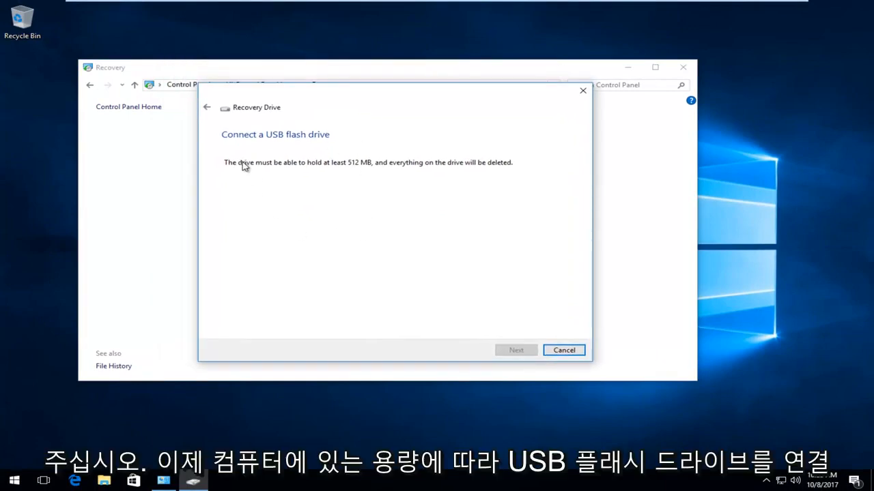
{"action": "mouse_move", "coordinate": [326, 237]}
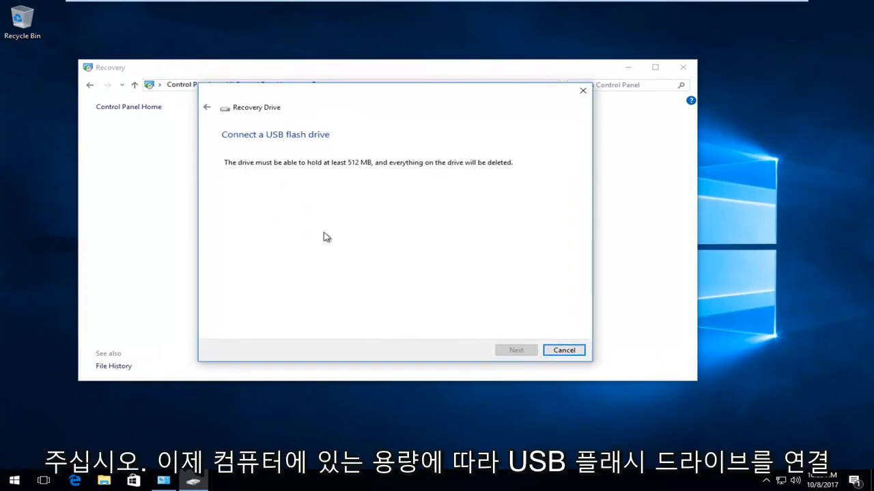
{"action": "mouse_move", "coordinate": [354, 162]}
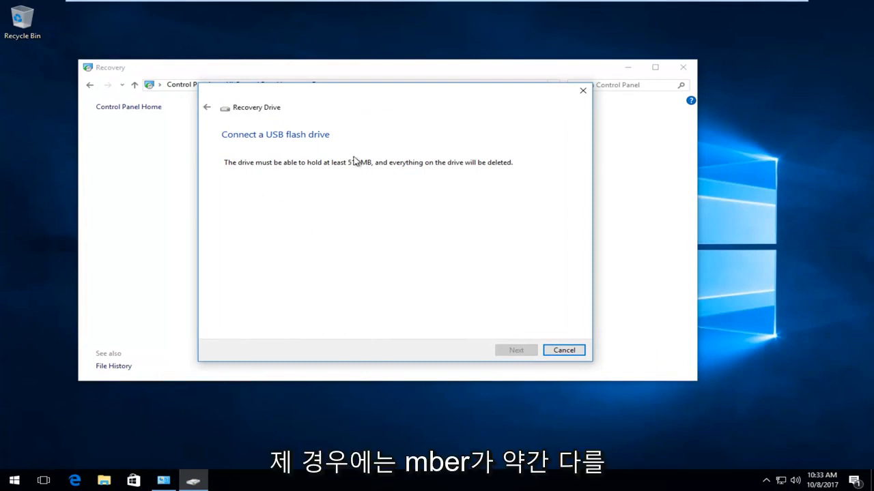
{"action": "mouse_move", "coordinate": [345, 168]}
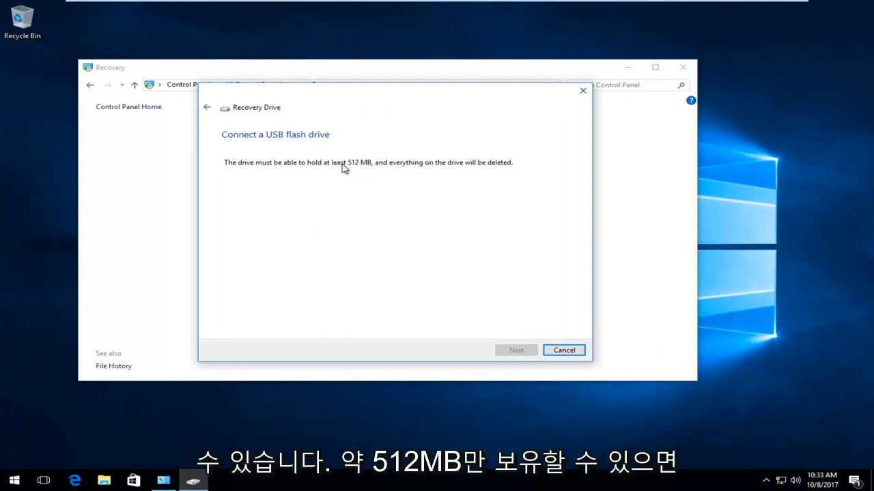
{"action": "mouse_move", "coordinate": [347, 198]}
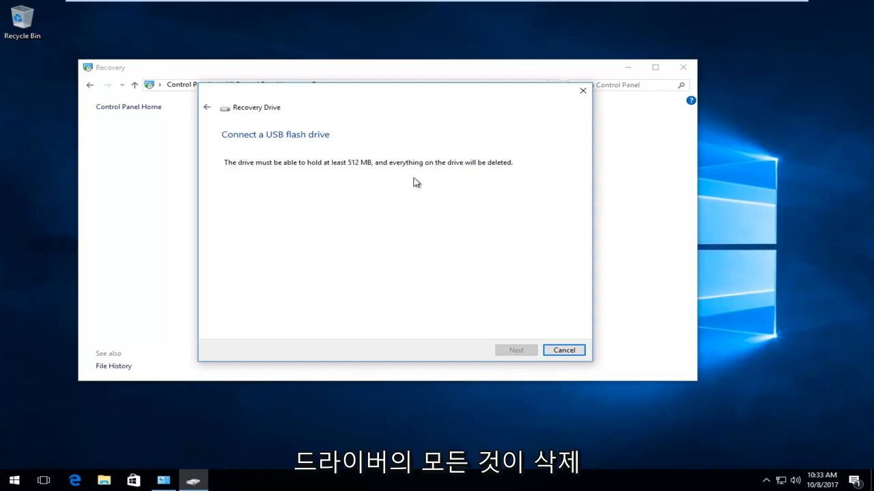
{"action": "mouse_move", "coordinate": [430, 199]}
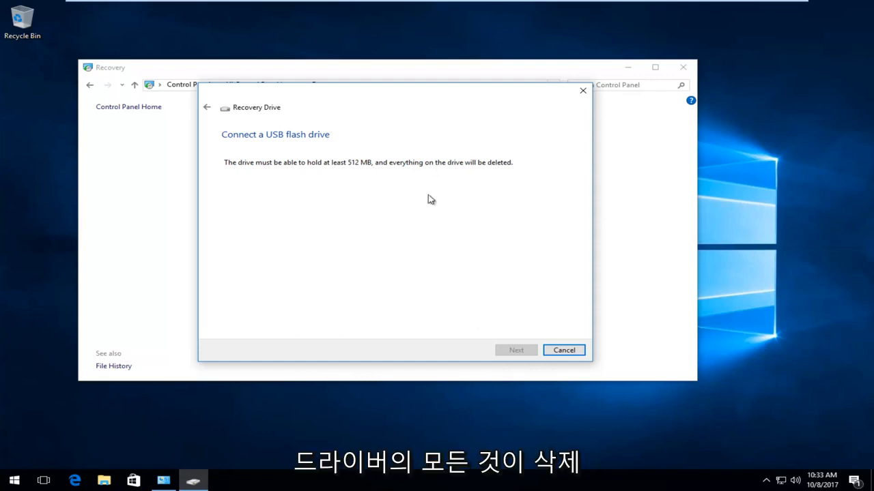
{"action": "mouse_move", "coordinate": [324, 216]}
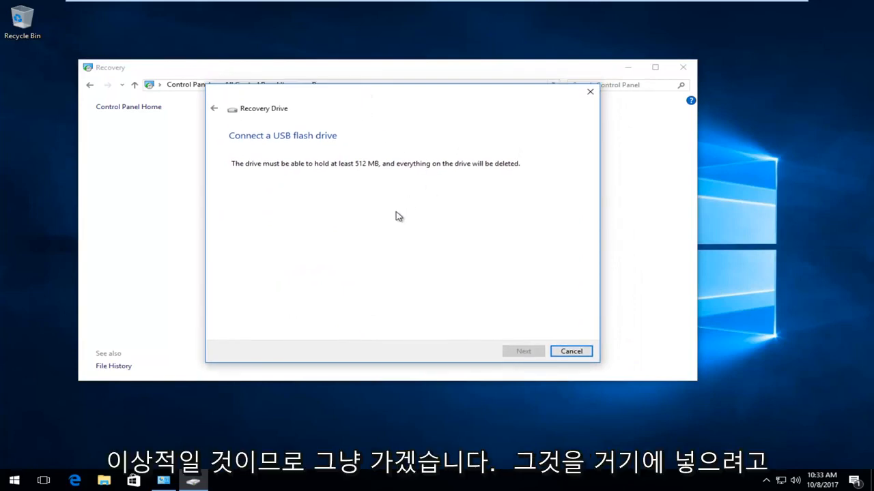
{"action": "mouse_move", "coordinate": [323, 199]}
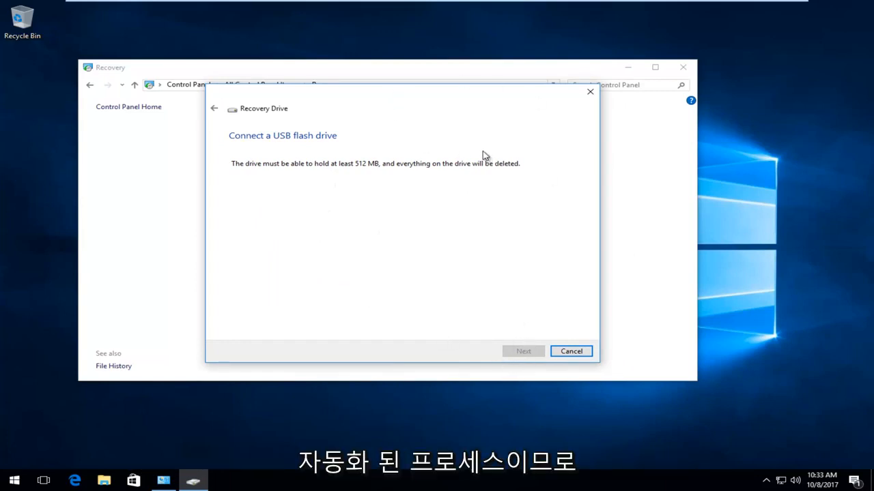
{"action": "mouse_move", "coordinate": [589, 91]}
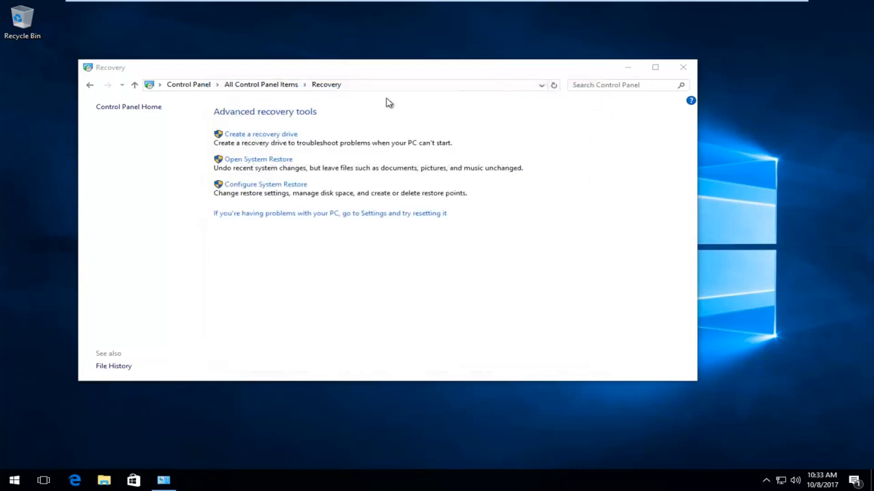
{"action": "mouse_move", "coordinate": [334, 217]}
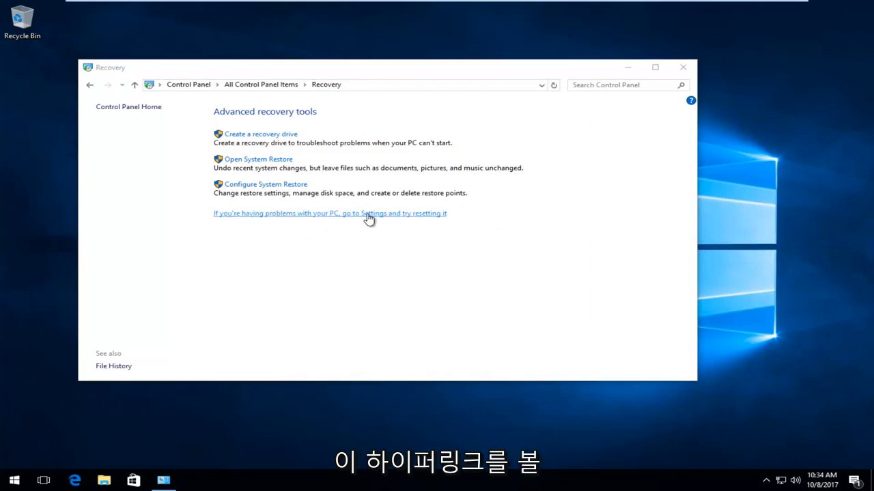
{"action": "mouse_move", "coordinate": [345, 220]}
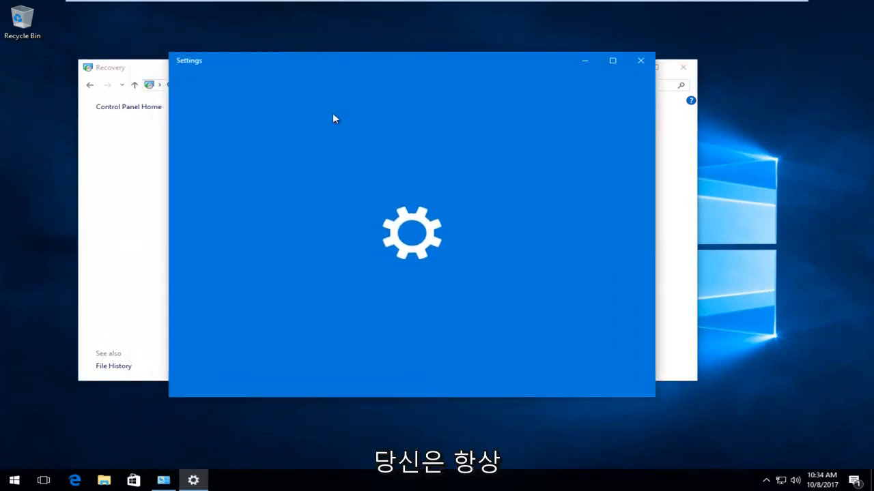
{"action": "mouse_move", "coordinate": [351, 167]}
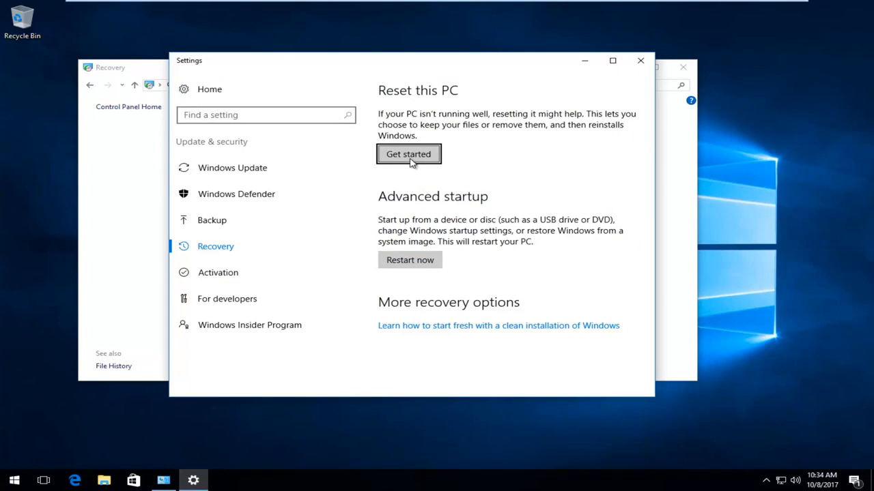
{"action": "mouse_move", "coordinate": [495, 127]}
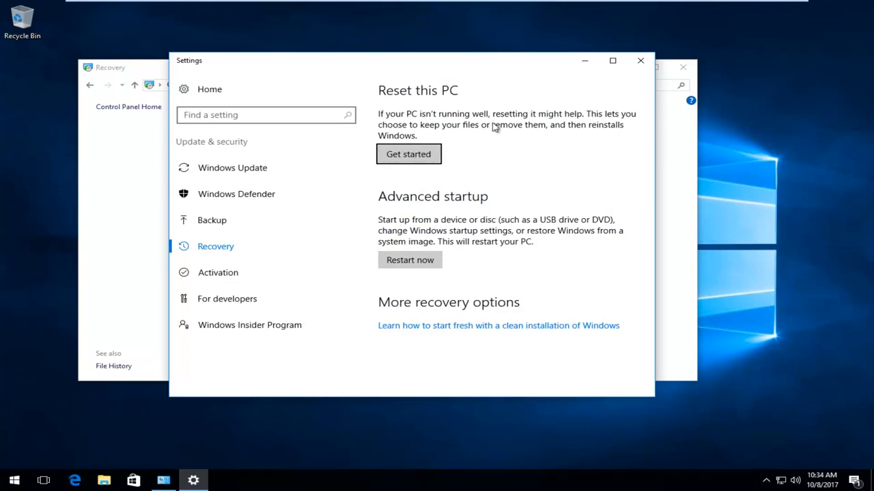
{"action": "mouse_move", "coordinate": [467, 171]}
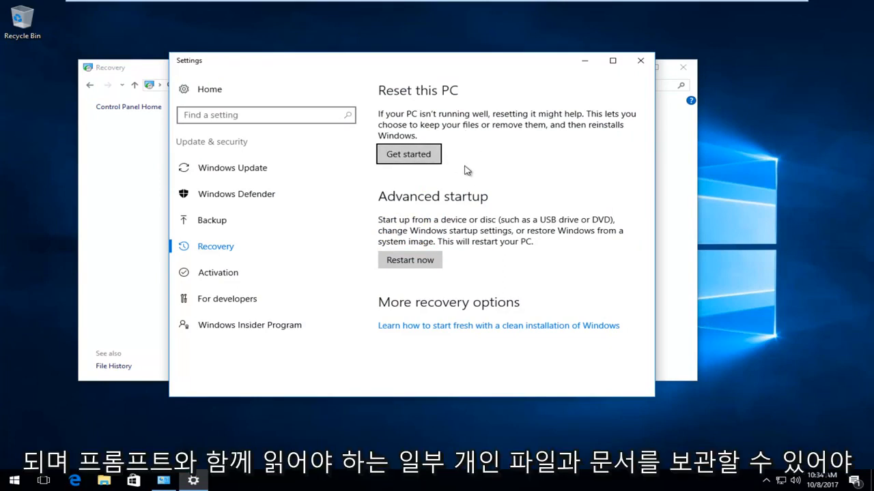